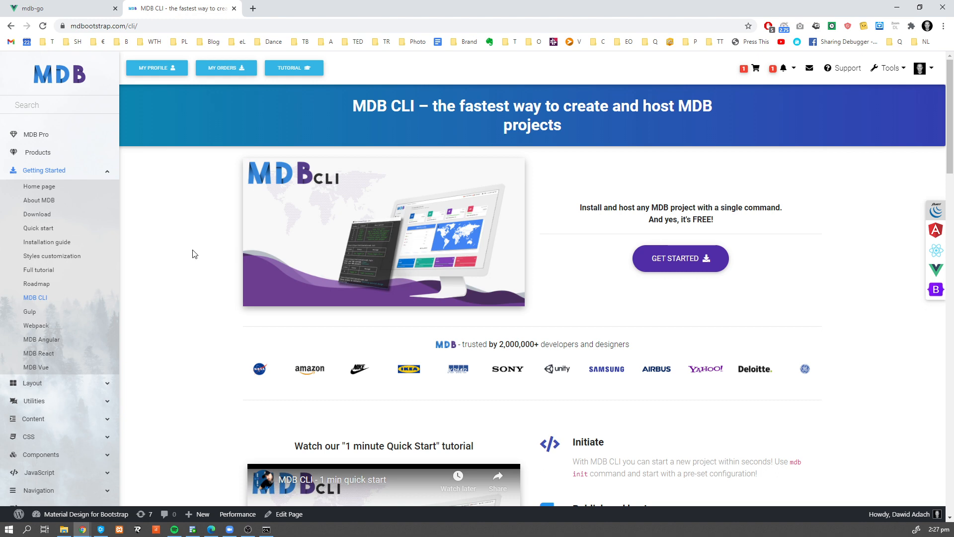
{"action": "mouse_move", "coordinate": [172, 229]}
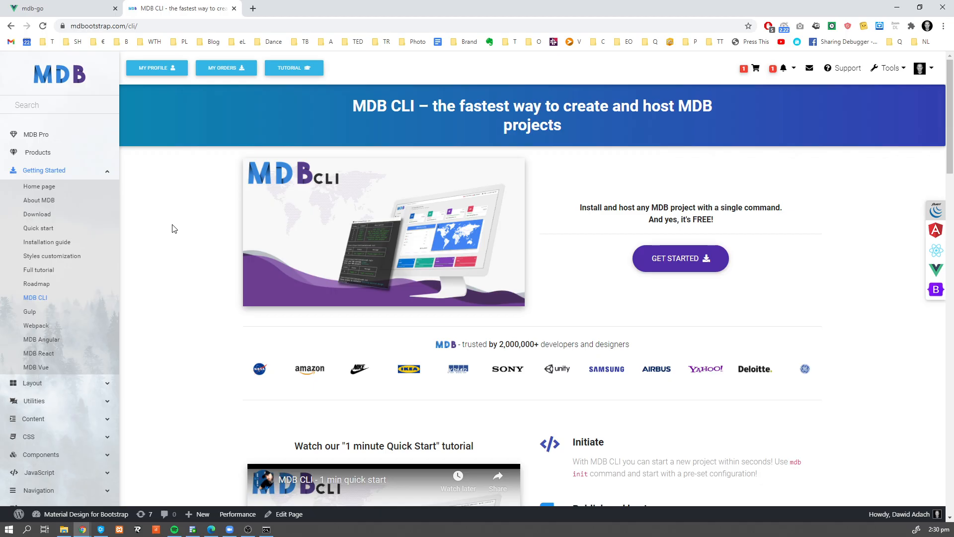
{"action": "mouse_move", "coordinate": [149, 88]}
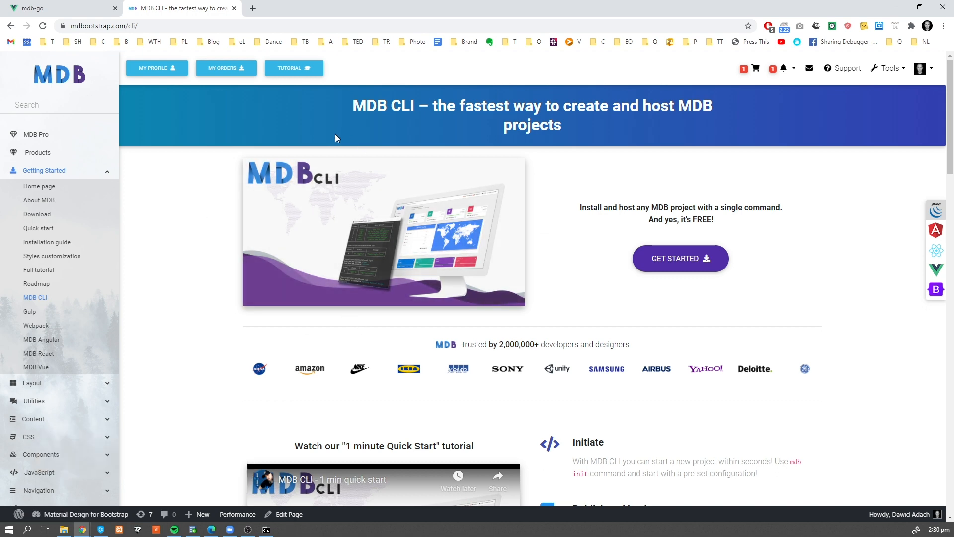
{"action": "mouse_move", "coordinate": [498, 367]}
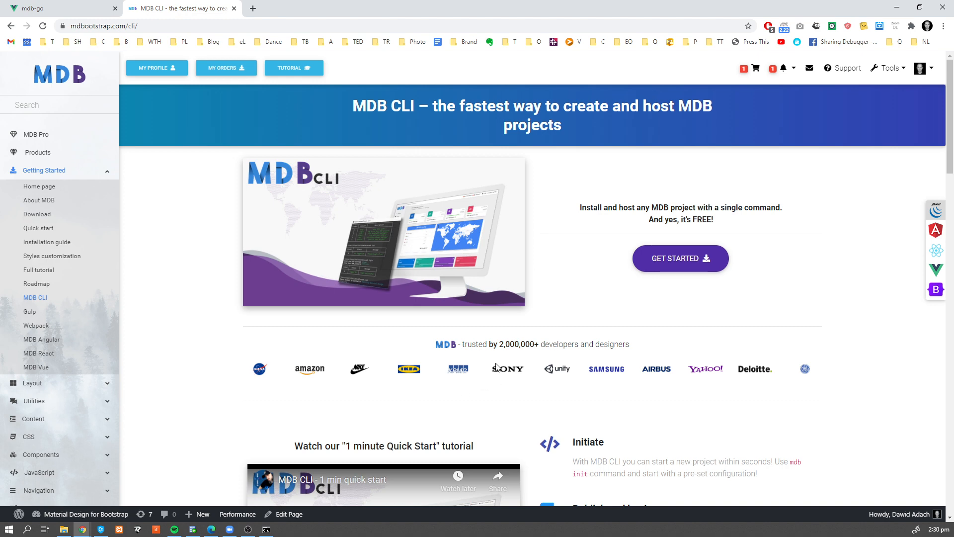
{"action": "mouse_move", "coordinate": [601, 323]}
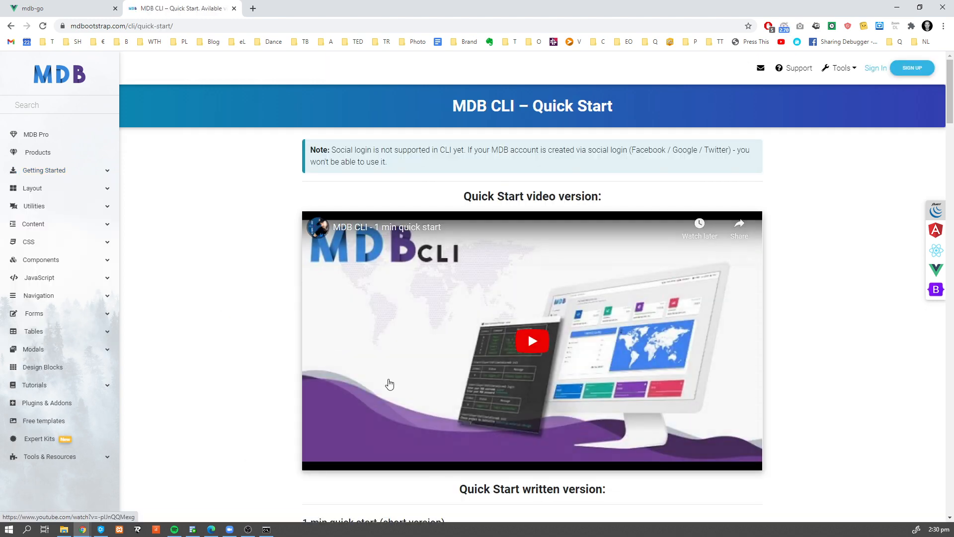
- Scroll the Quick Start page down to the written install, login, init and publish steps
{"action": "scroll", "scroll_direction": "down", "scroll_amount": 3}
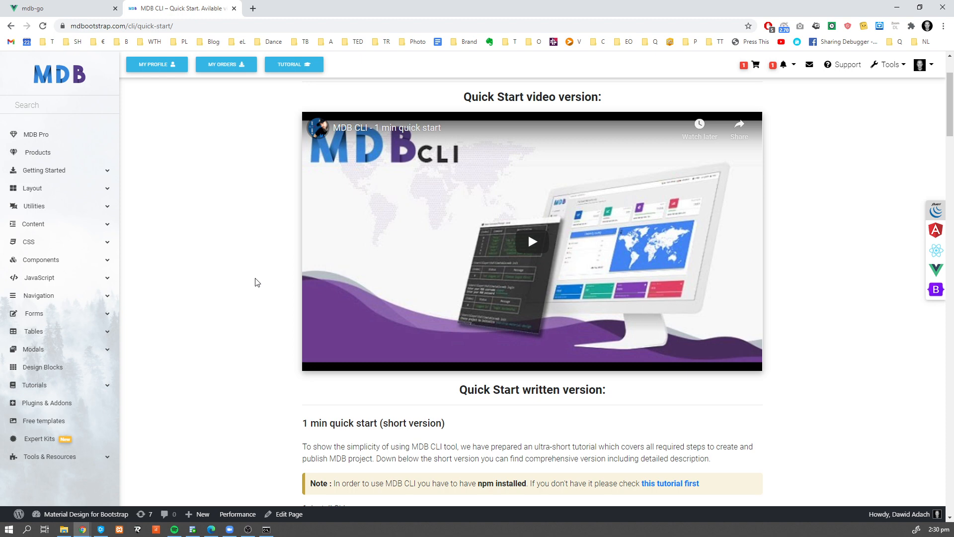
{"action": "scroll", "scroll_direction": "down", "scroll_amount": 3}
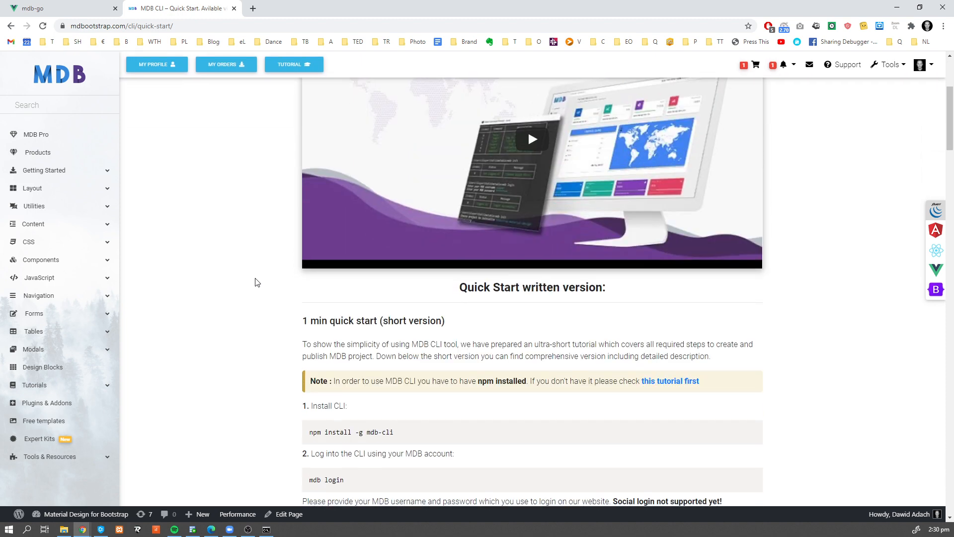
{"action": "scroll", "scroll_direction": "down", "scroll_amount": 3}
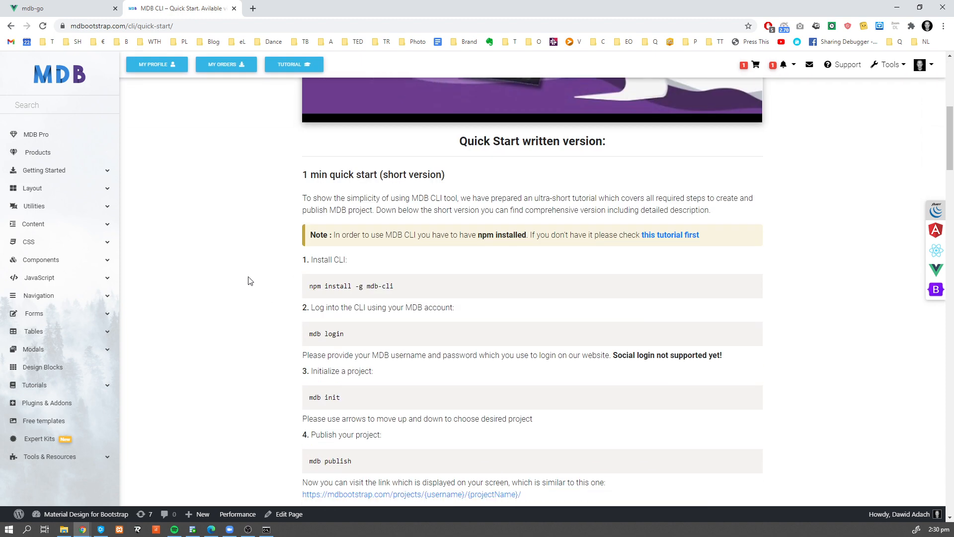
{"action": "mouse_move", "coordinate": [341, 286]}
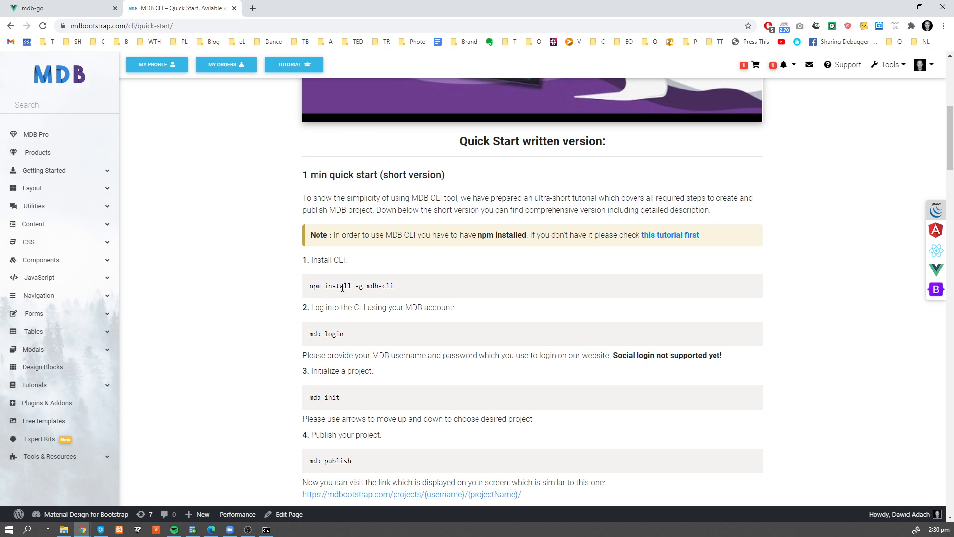
{"action": "mouse_move", "coordinate": [401, 289]}
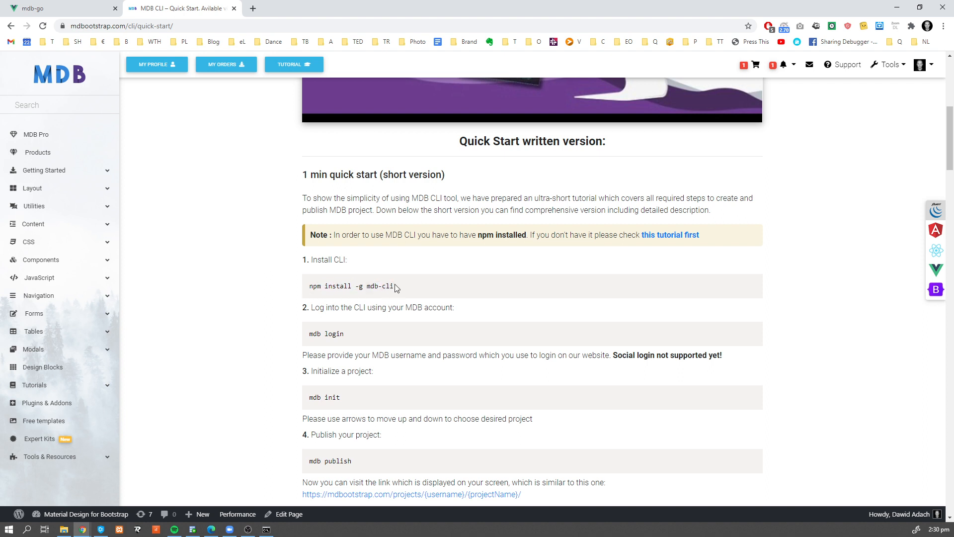
- Run mdb init --blank for a project named node with default npm fields, then cd into node
{"action": "left_click", "coordinate": [266, 528]}
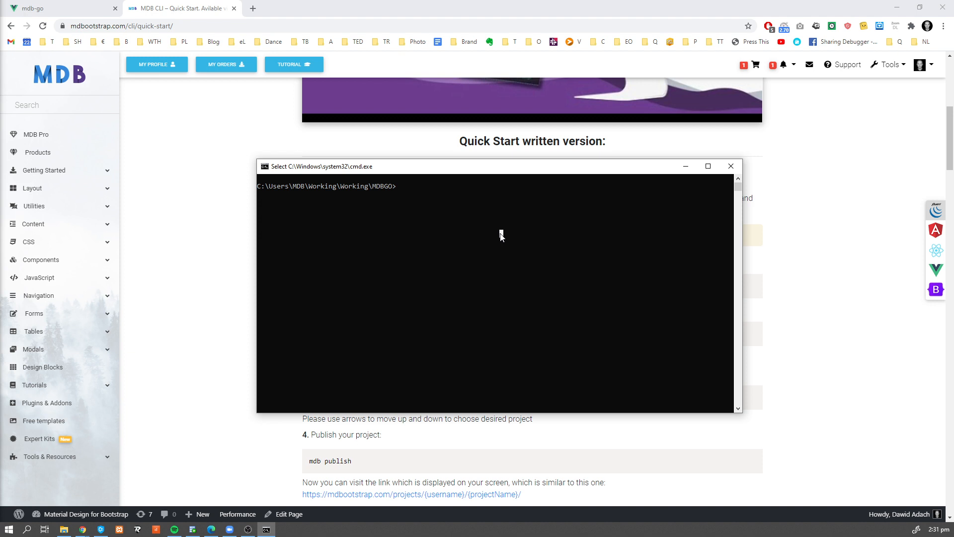
{"action": "type", "text": "mdb init --blank"}
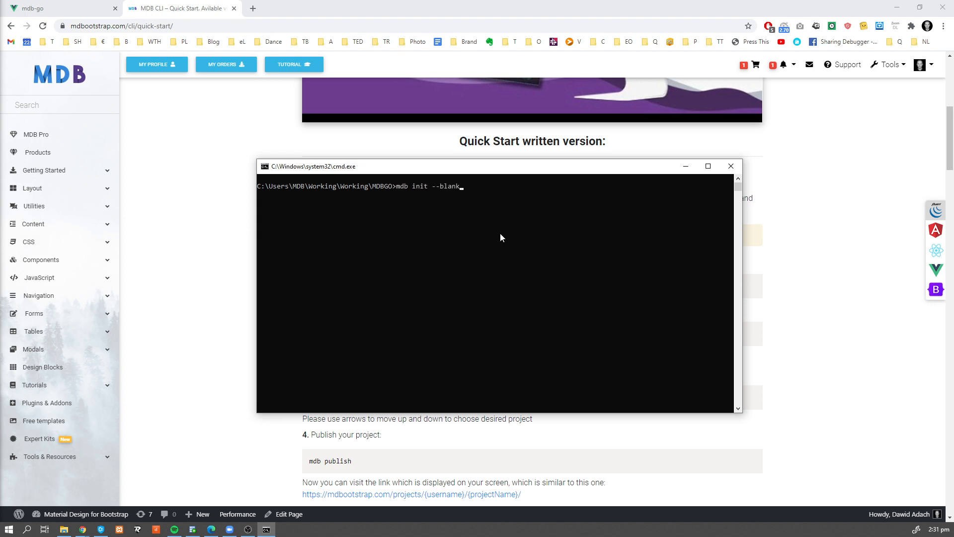
{"action": "key", "text": "Return"}
{"action": "type", "text": "node"}
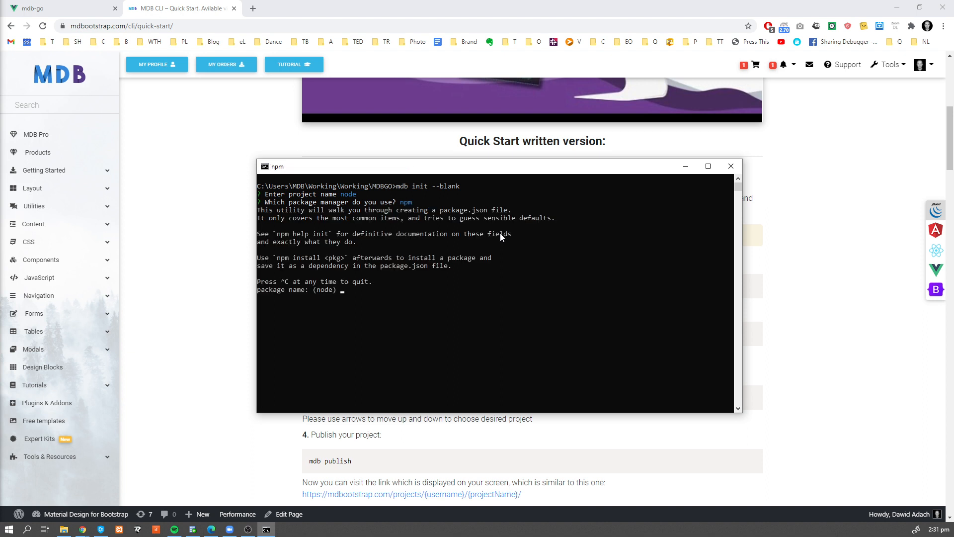
{"action": "key", "text": "Return"}
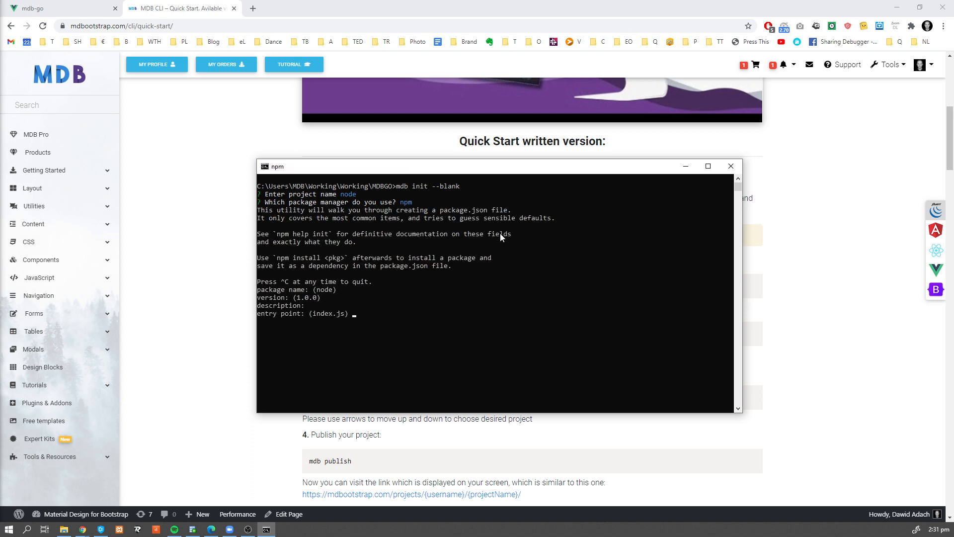
{"action": "key", "text": "Return"}
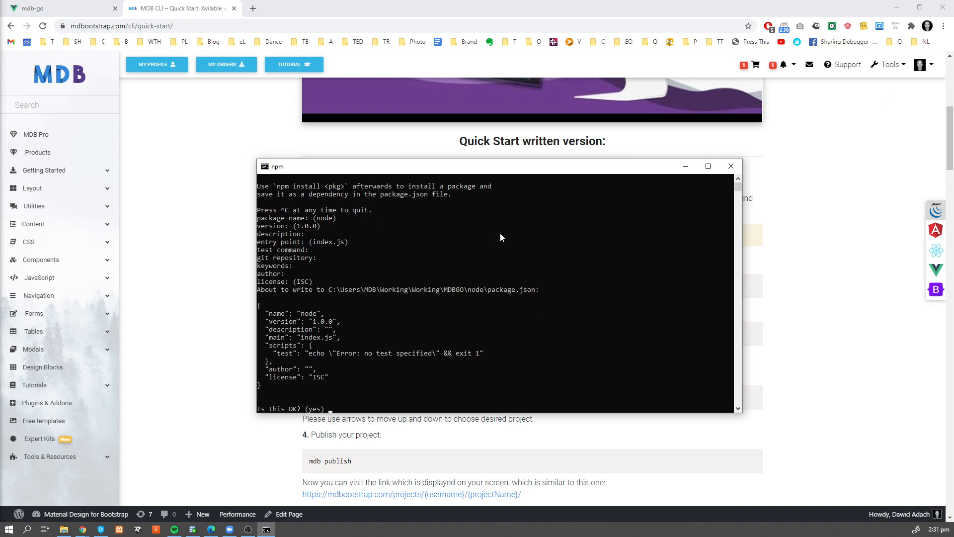
{"action": "key", "text": "Return"}
{"action": "type", "text": "dir"}
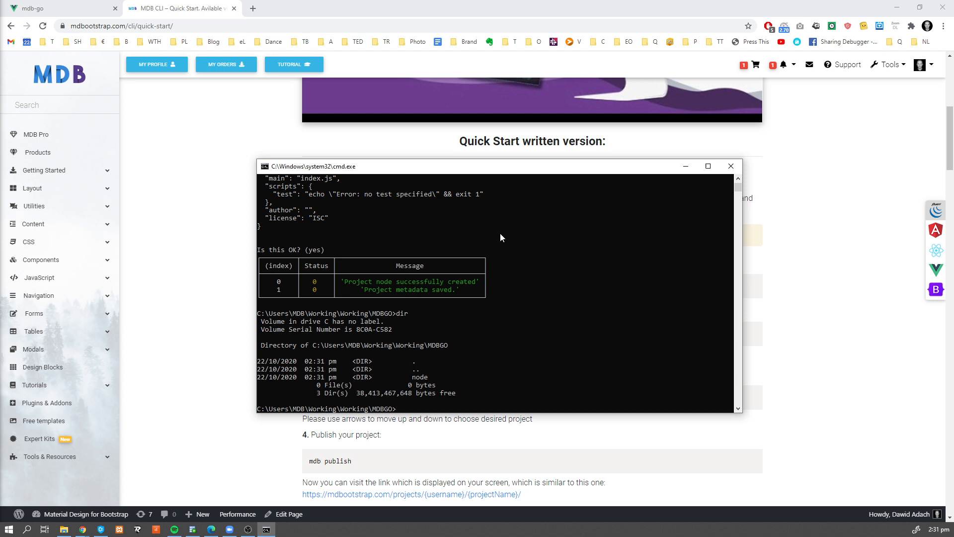
{"action": "type", "text": "cd node"}
{"action": "type", "text": "code ."}
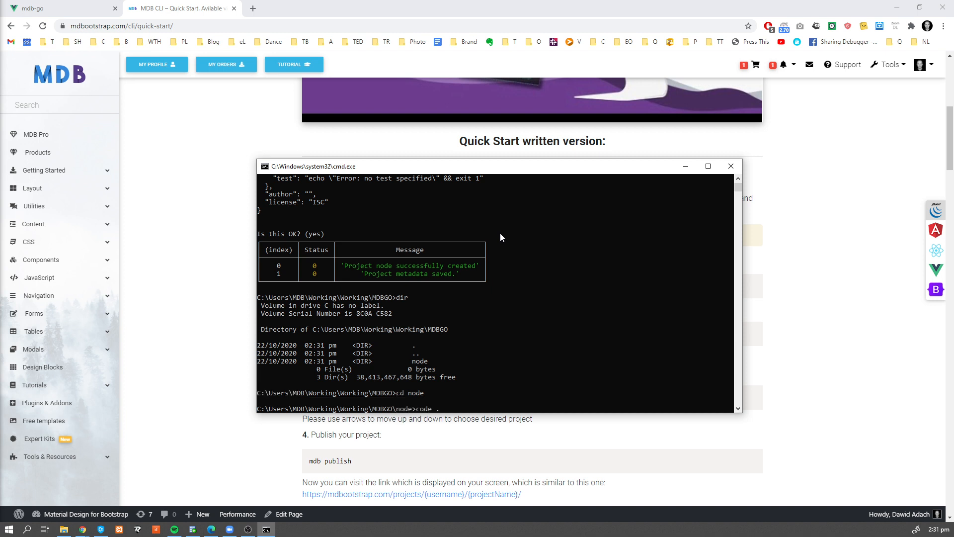
- Create index.js with an http.createServer answering 'hello there...' plus the date on port 3000
{"action": "left_click", "coordinate": [285, 528]}
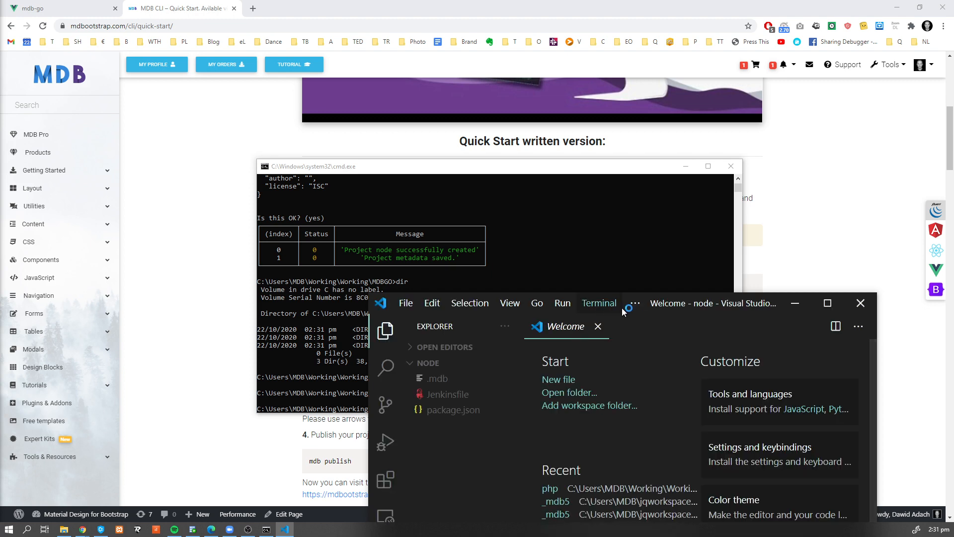
{"action": "left_click", "coordinate": [826, 303]}
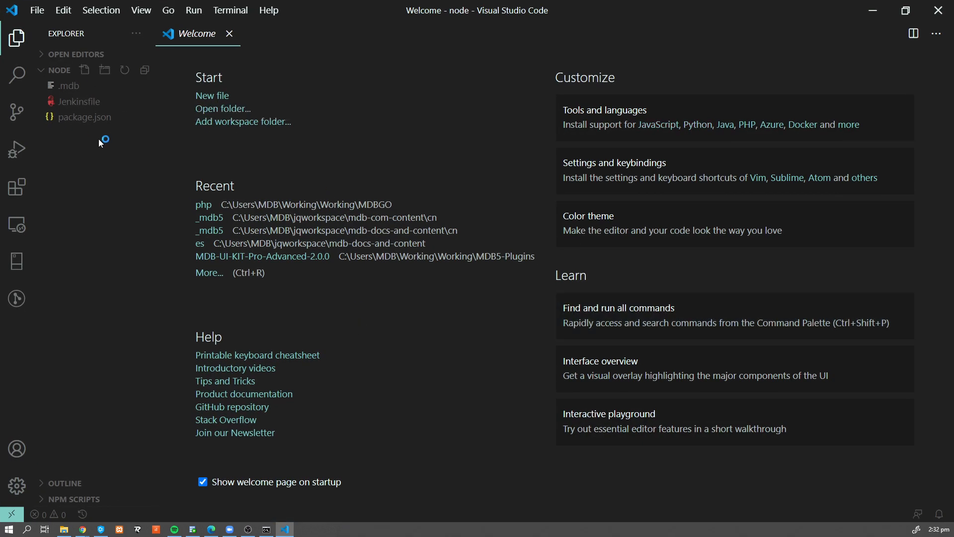
{"action": "left_click", "coordinate": [84, 69]}
{"action": "type", "text": "index.js"}
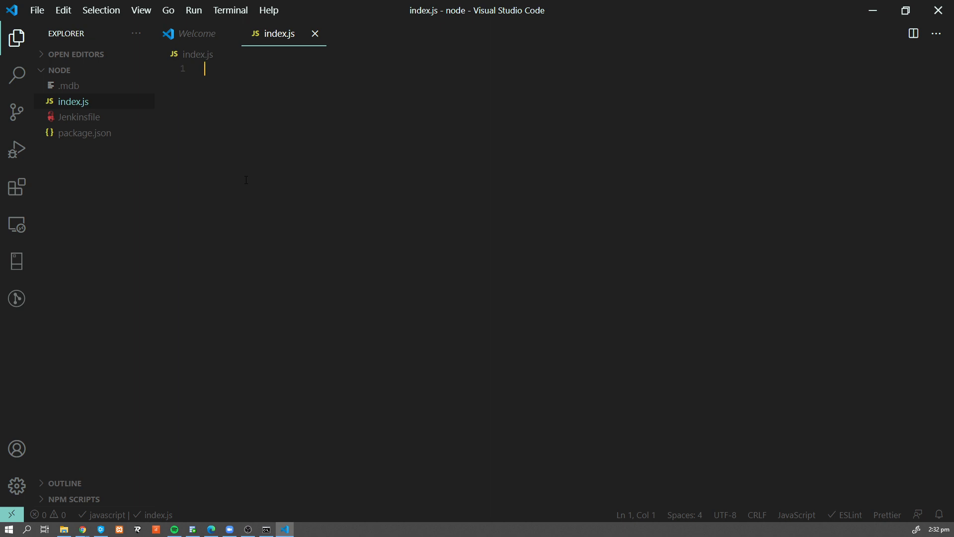
{"action": "type", "text": "'"}
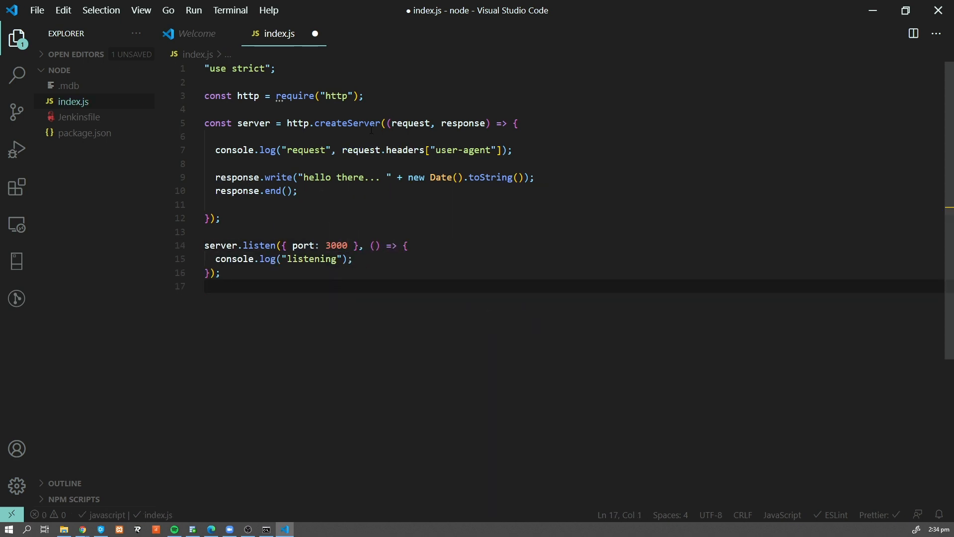
{"action": "mouse_move", "coordinate": [363, 305]}
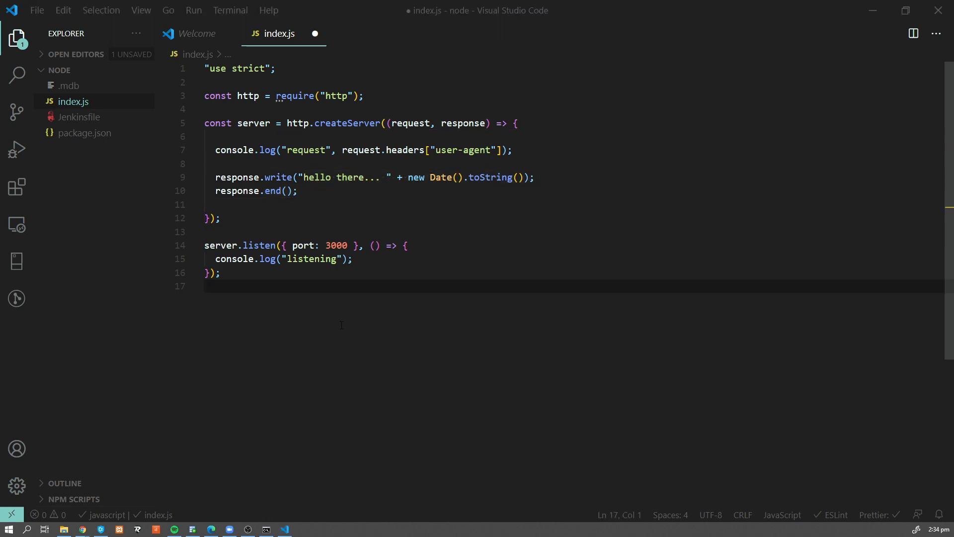
- Try mdb publish --backend, then succeed with mdb publish --backend=node10
{"action": "left_click", "coordinate": [266, 528]}
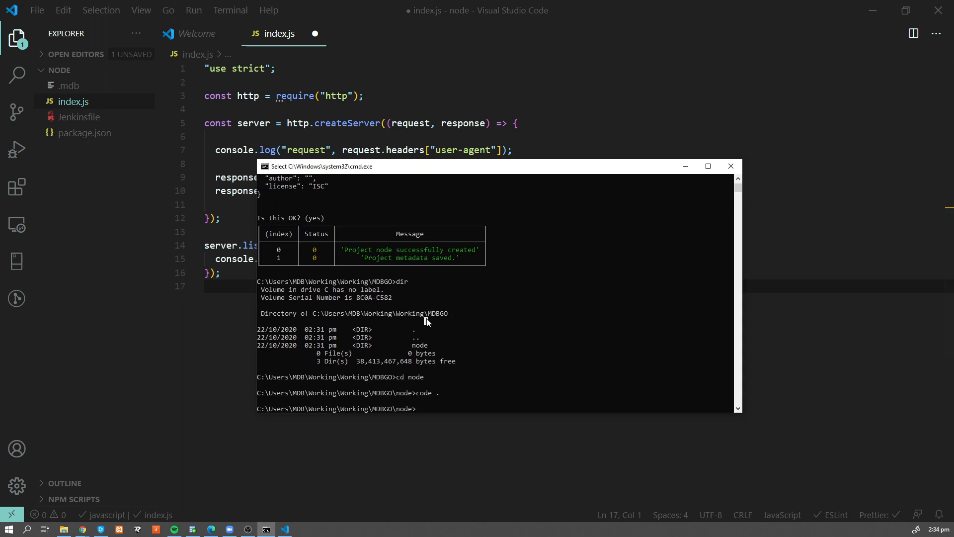
{"action": "type", "text": "mdb"}
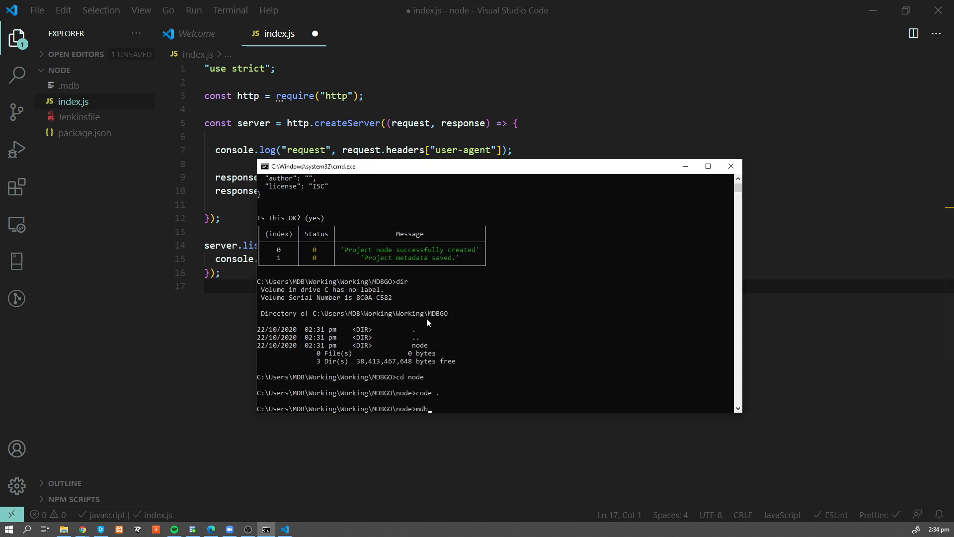
{"action": "type", "text": "publish"}
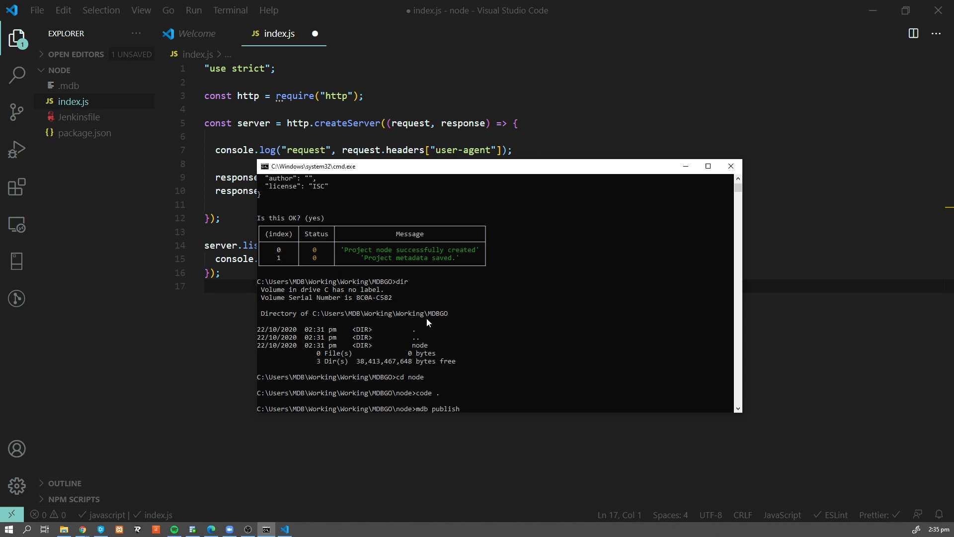
{"action": "type", "text": "--backend"}
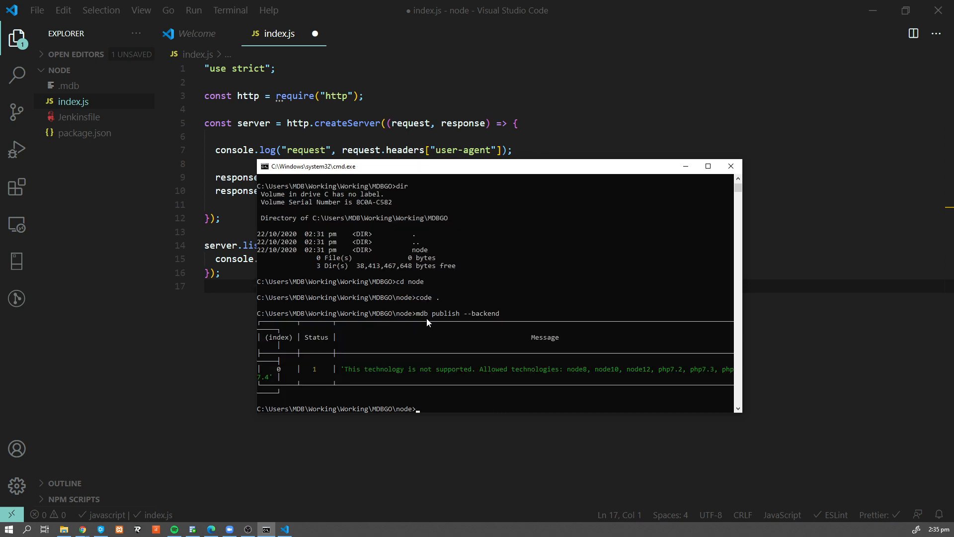
{"action": "mouse_move", "coordinate": [728, 303]}
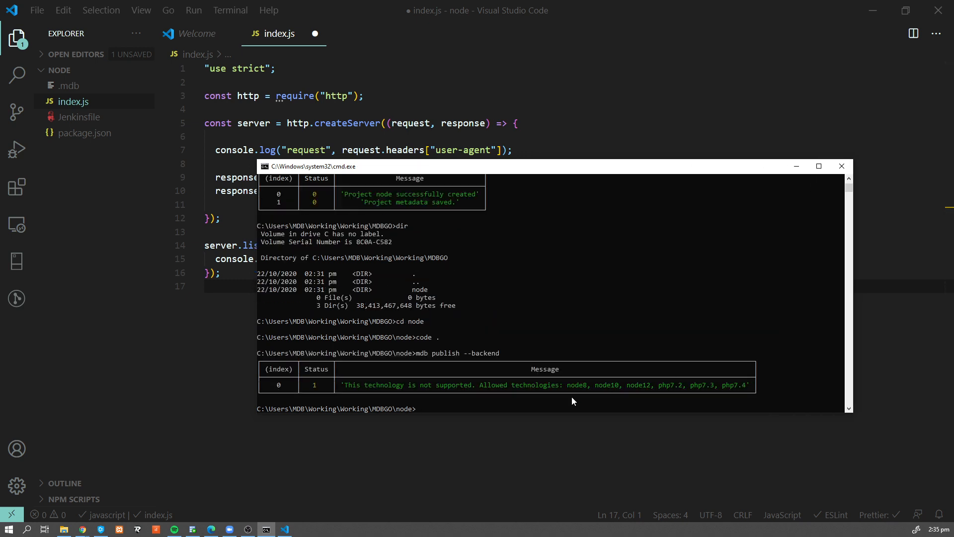
{"action": "type", "text": "mdb publish --backend"}
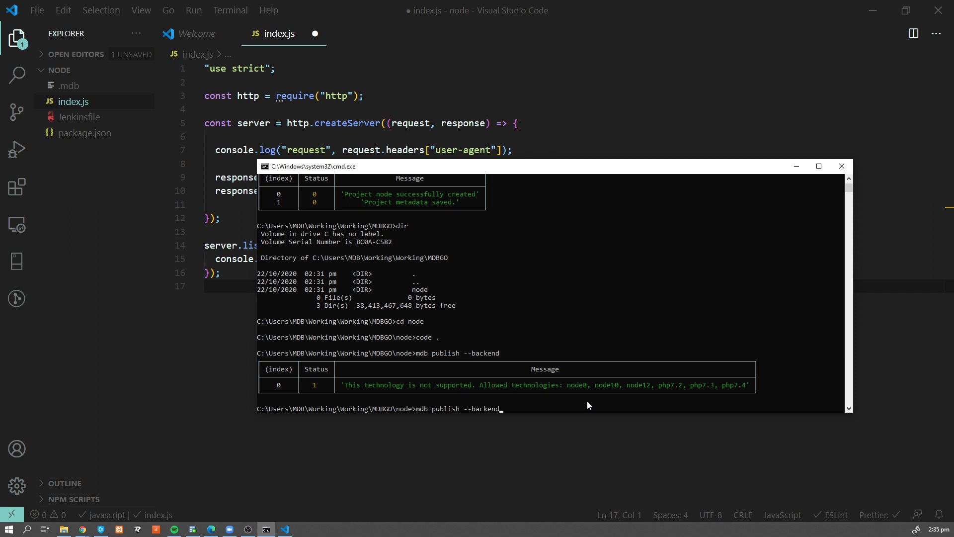
{"action": "type", "text": "node10"}
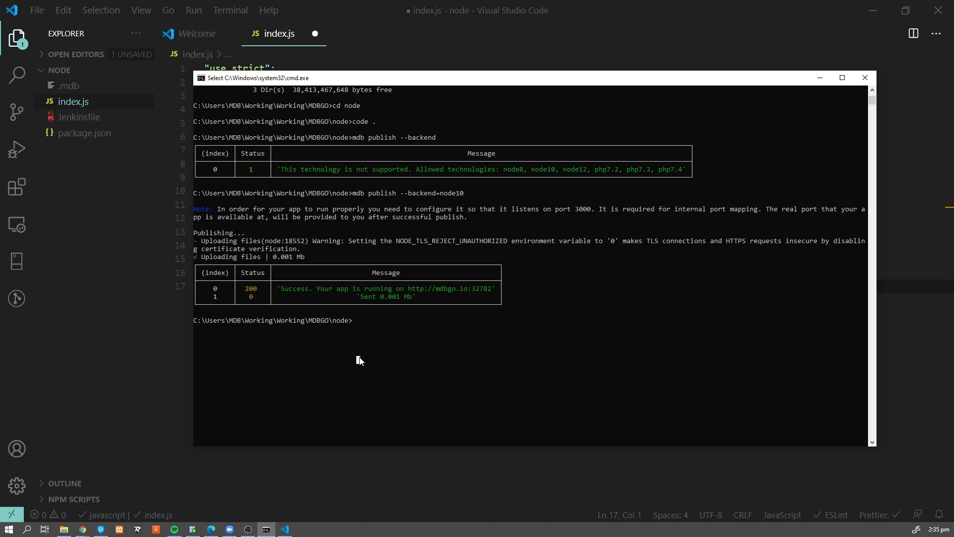
- Run mdb login and enter the MDB username and password for a successful login
{"action": "type", "text": "mdb l"}
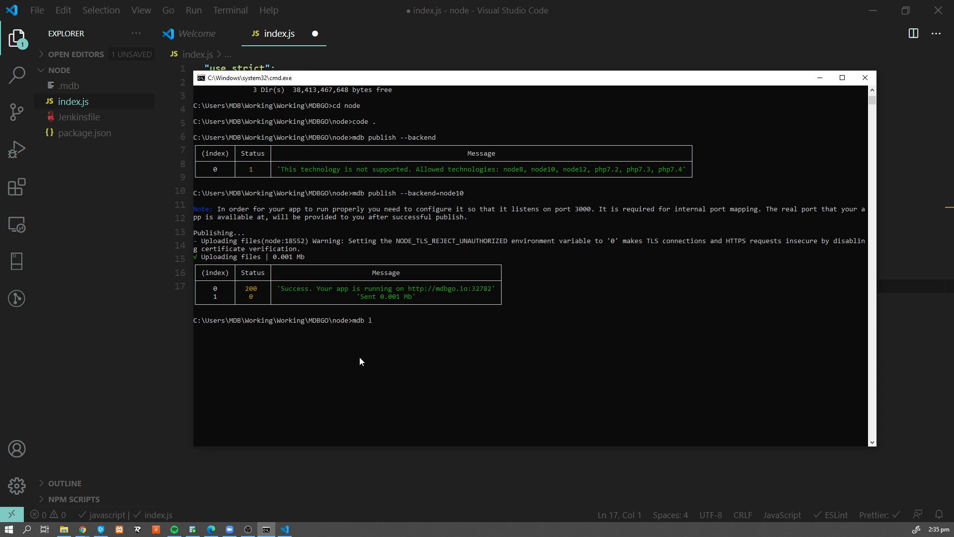
{"action": "type", "text": "ogin"}
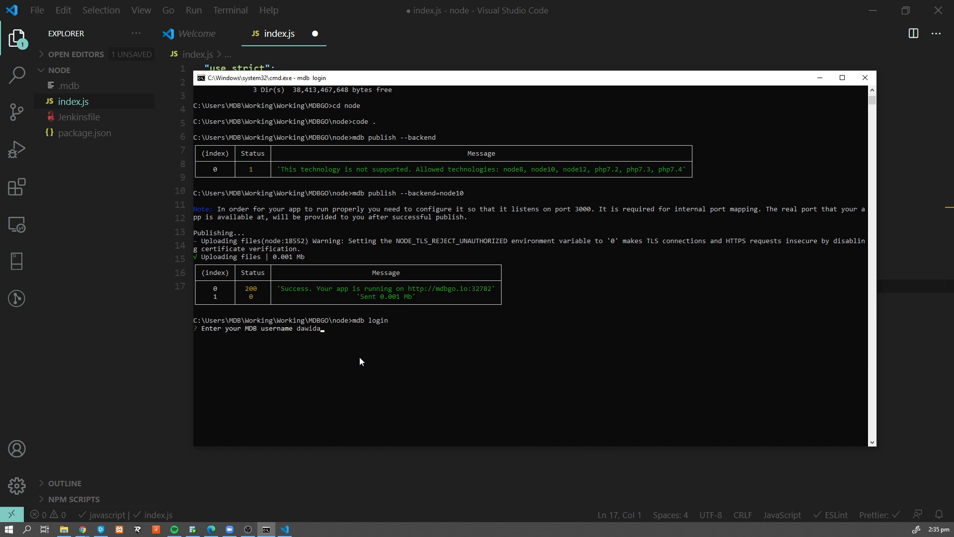
{"action": "type", "text": "dach"}
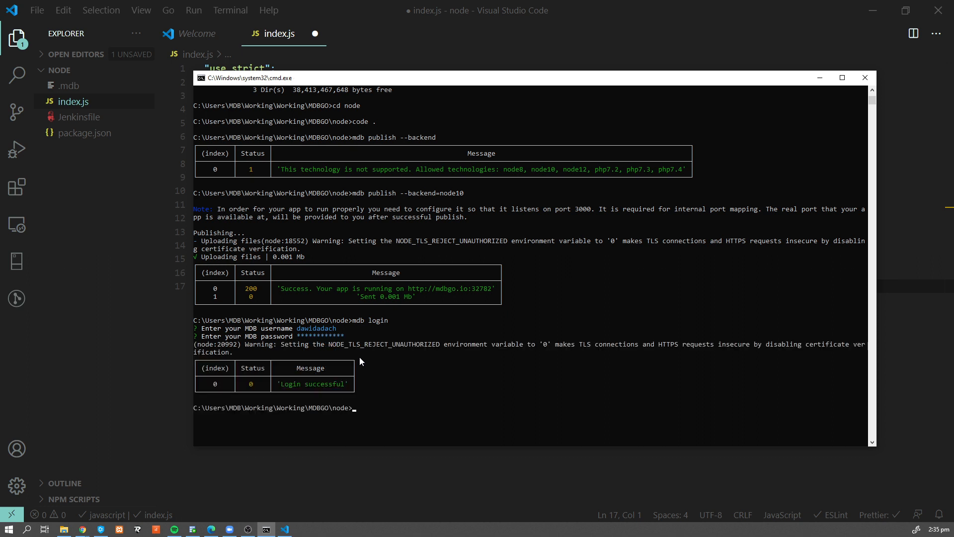
{"action": "mouse_move", "coordinate": [497, 296]}
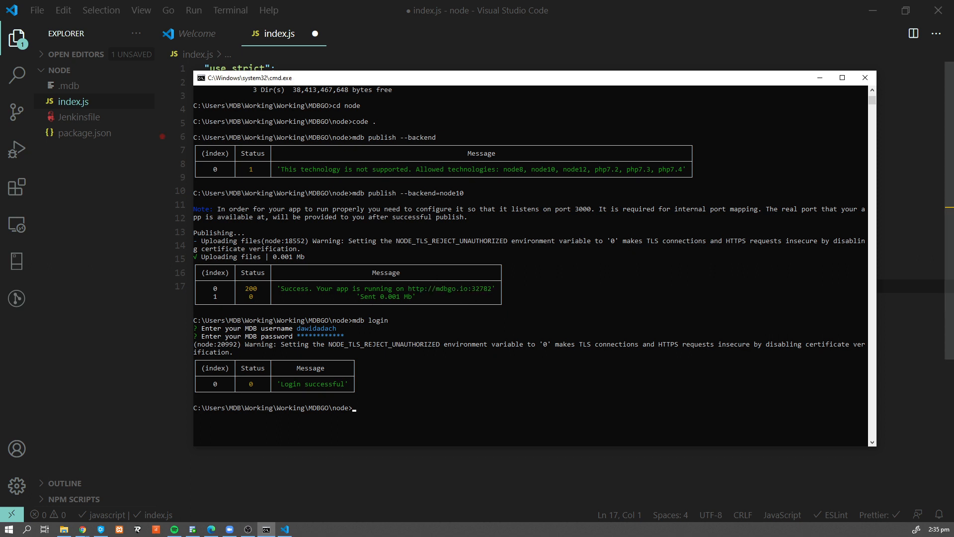
- View the published node app at mdbgo.io:32782 returning 'hello there...' with the date
{"action": "left_click", "coordinate": [82, 529]}
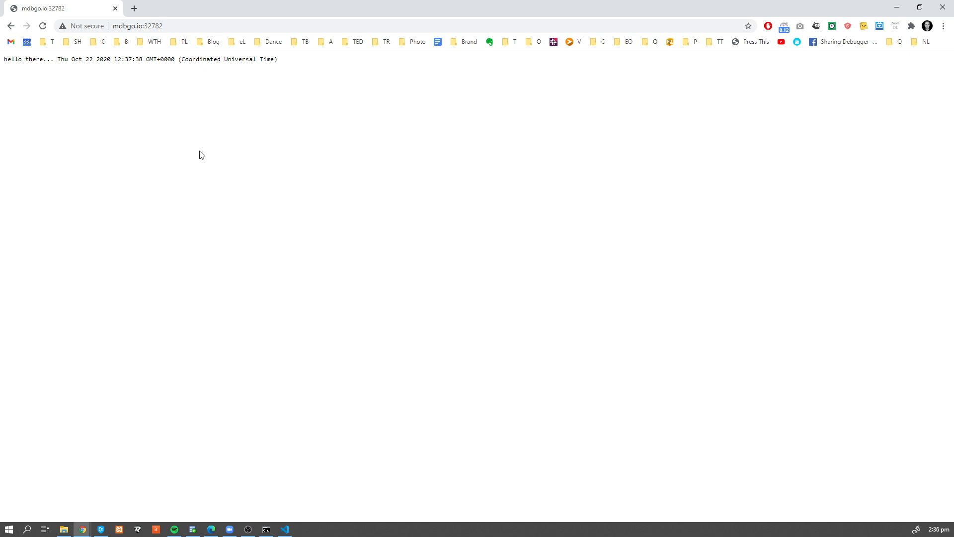
{"action": "mouse_move", "coordinate": [121, 121]}
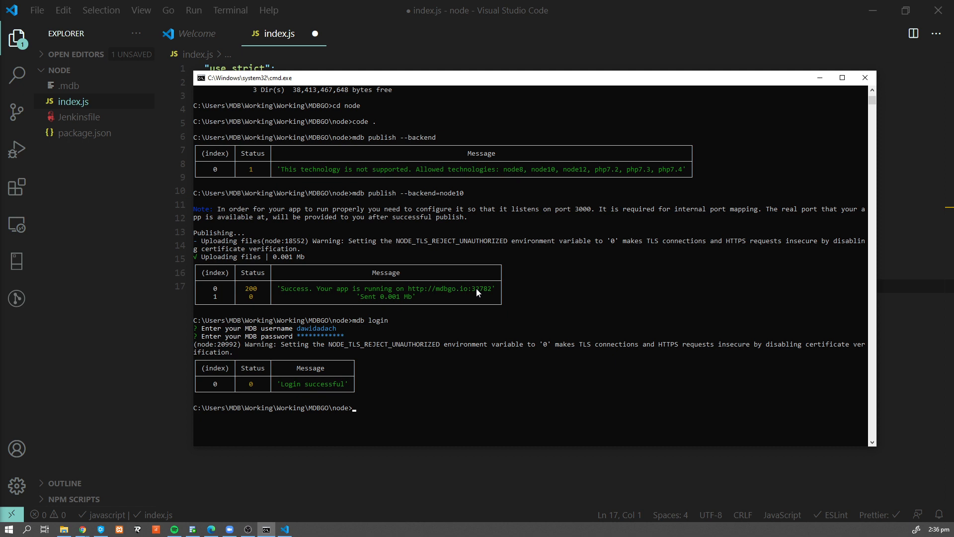
- Go up a folder and run mdb init for a second project named php with npm defaults
{"action": "type", "text": "cd .."}
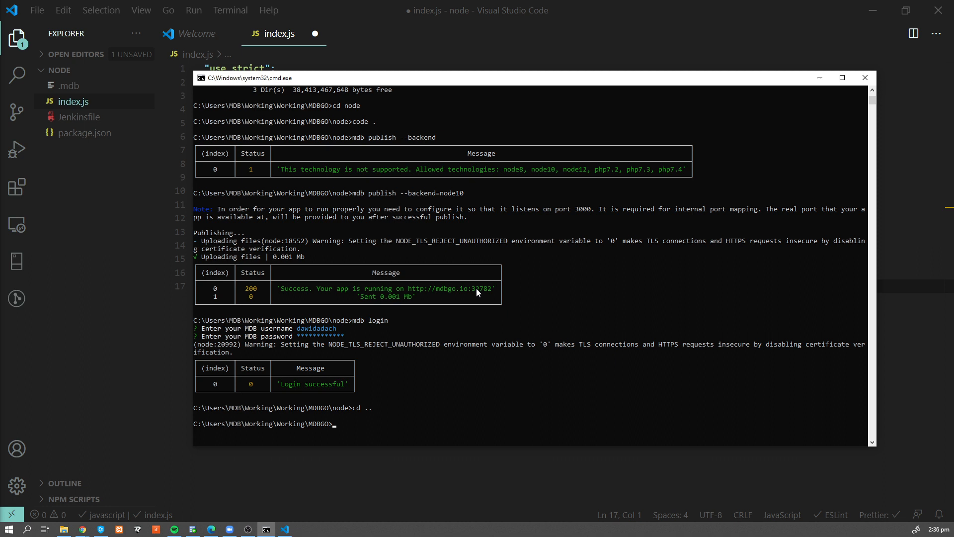
{"action": "type", "text": "mdb"}
{"action": "type", "text": "cd"}
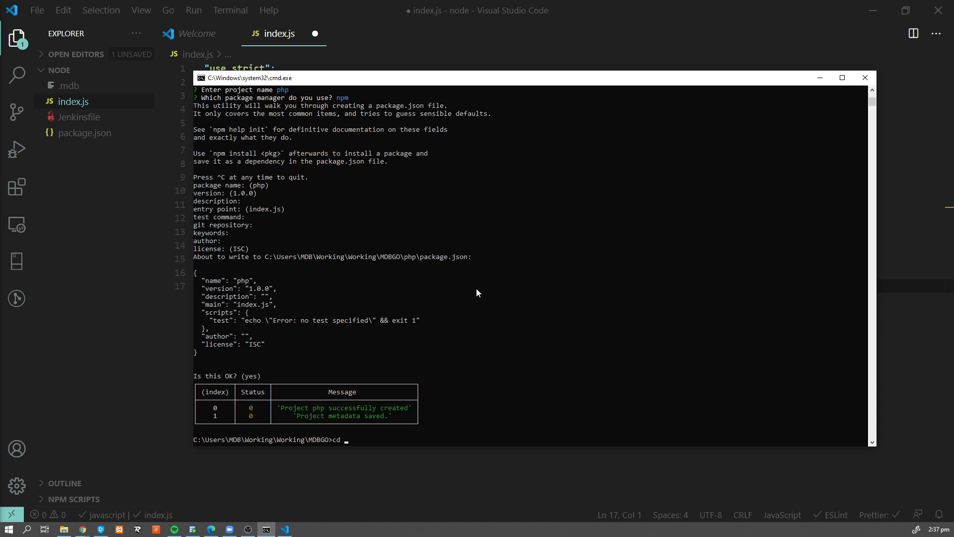
{"action": "type", "text": "php"}
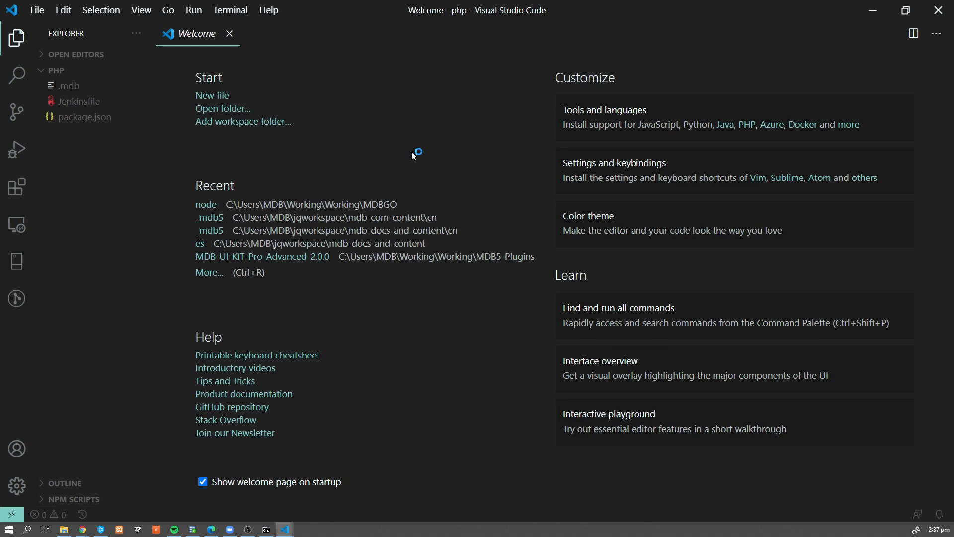
- Write index.php containing <?php echo 'Hello World!'; ?> and save it
{"action": "left_click", "coordinate": [84, 70]}
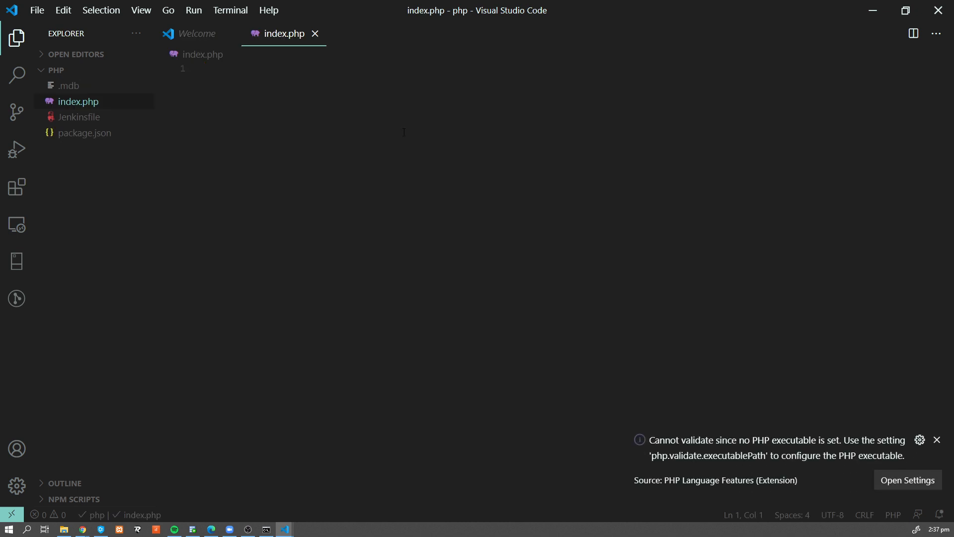
{"action": "type", "text": "<?p"}
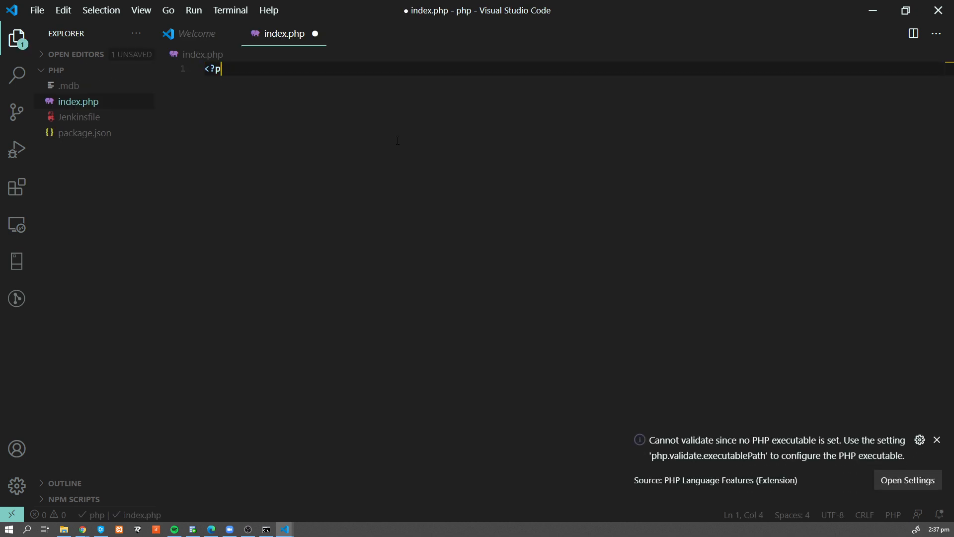
{"action": "type", "text": "hp echo ''"}
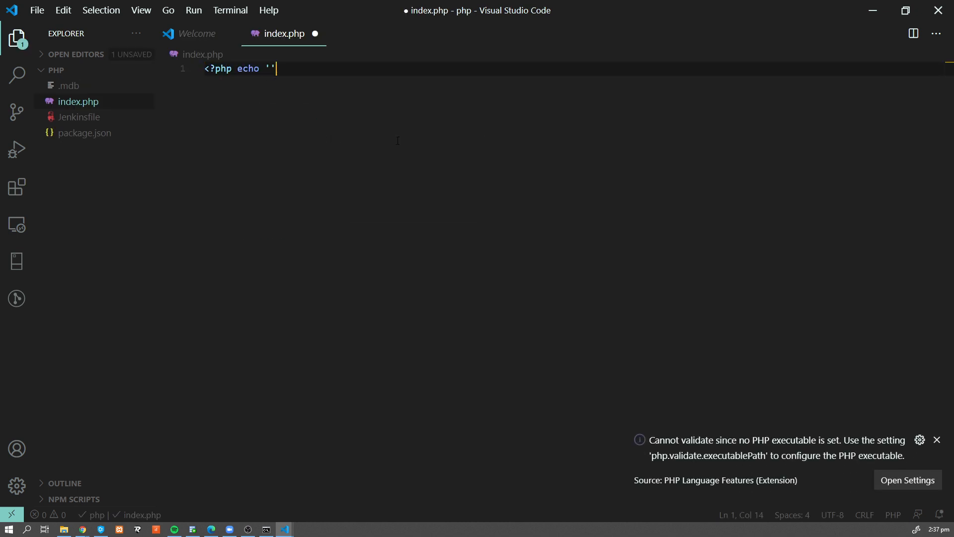
{"action": "type", "text": "Hello Worl"}
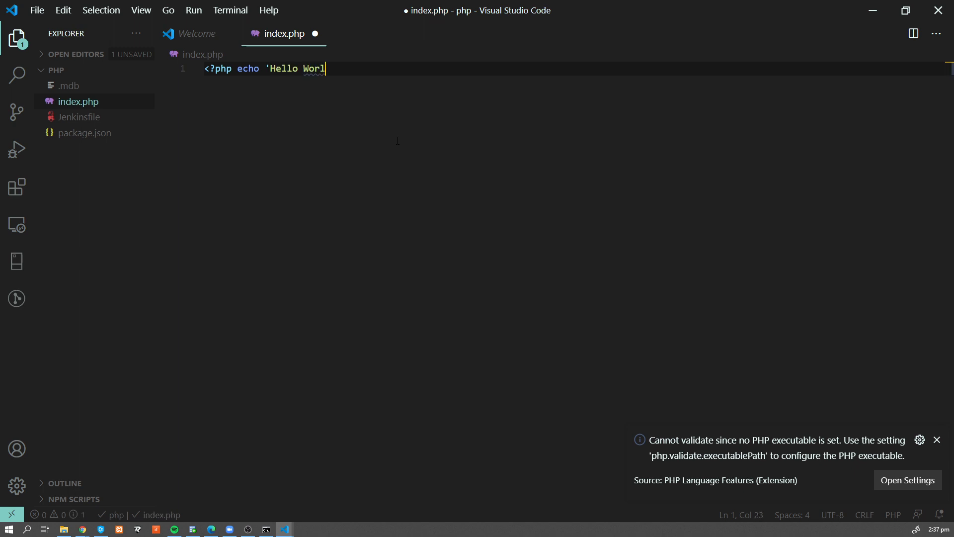
{"action": "type", "text": "d'!"}
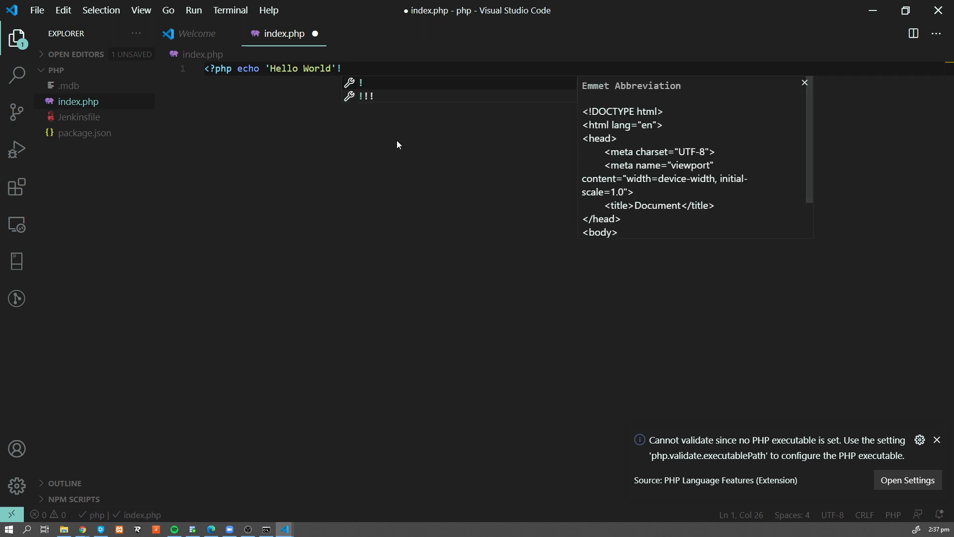
{"action": "type", "text": "; ?>"}
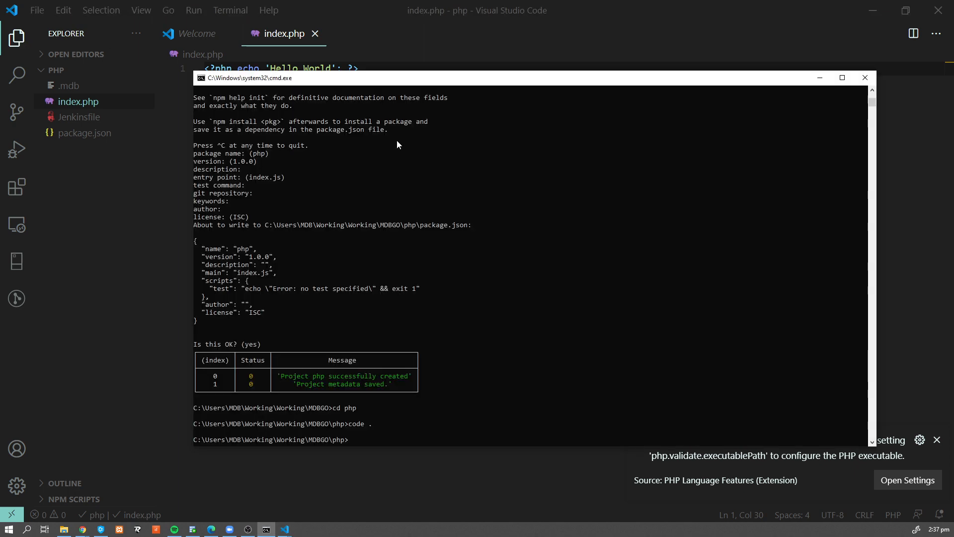
- Run mdb publish --backend=php7.4 so the php app reports its mdbgo.io address
{"action": "left_click", "coordinate": [555, 393]}
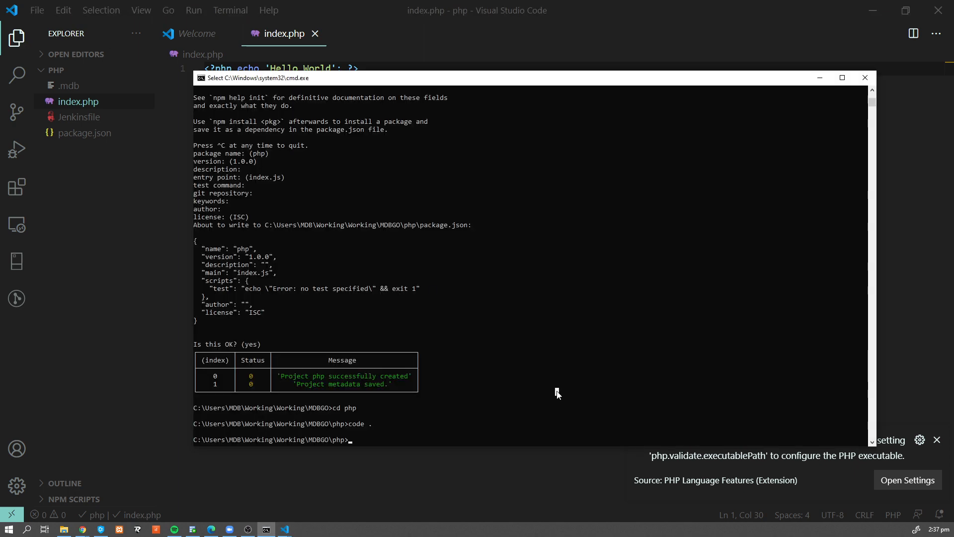
{"action": "type", "text": "mdb"}
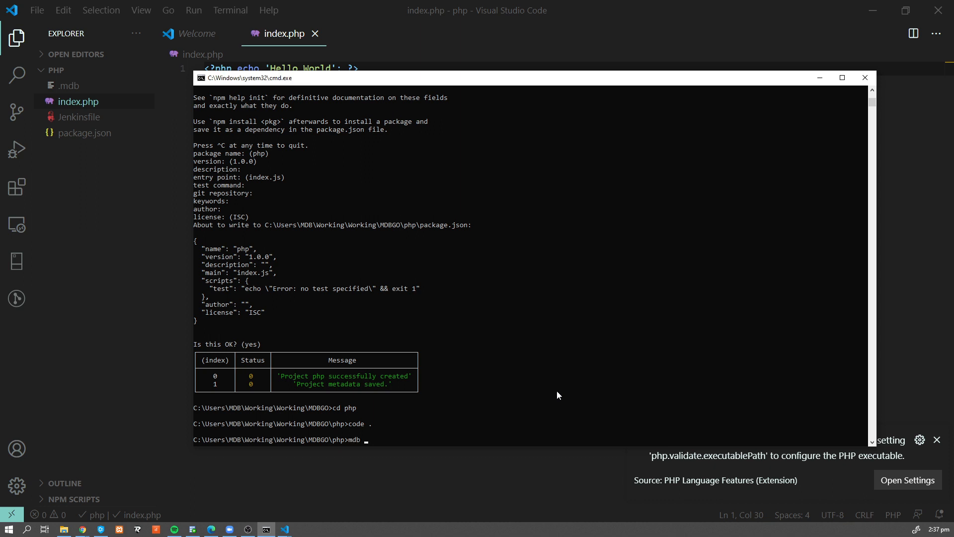
{"action": "type", "text": "publish --bac"}
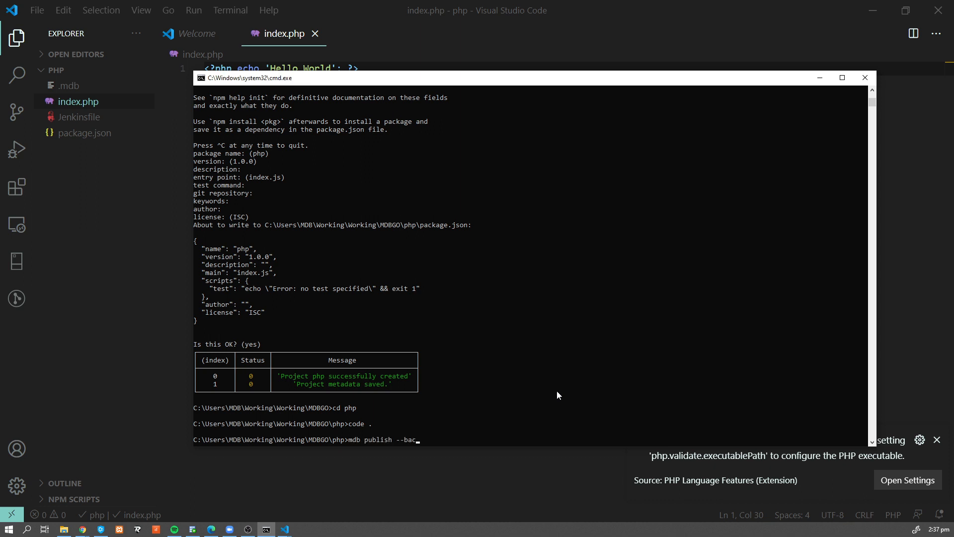
{"action": "type", "text": "kend="}
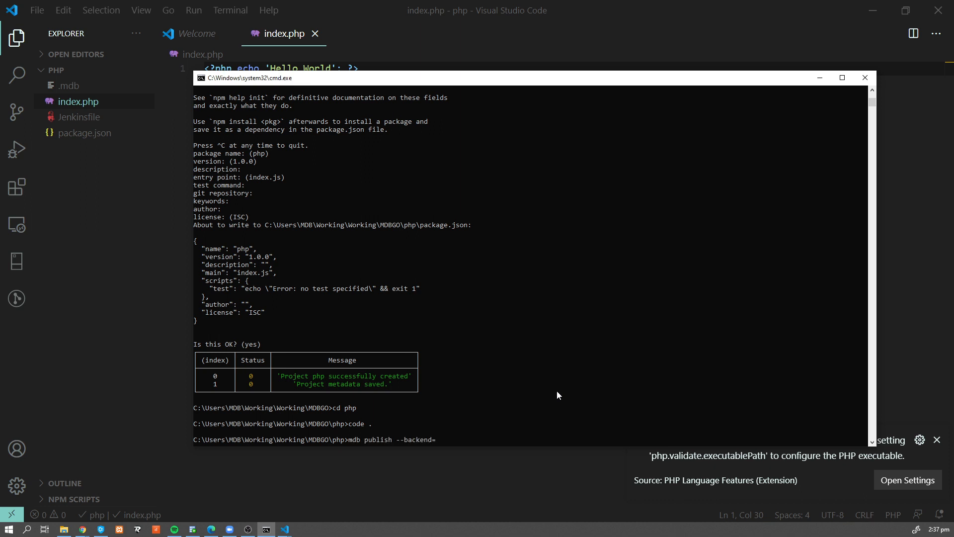
{"action": "type", "text": "php7.4"}
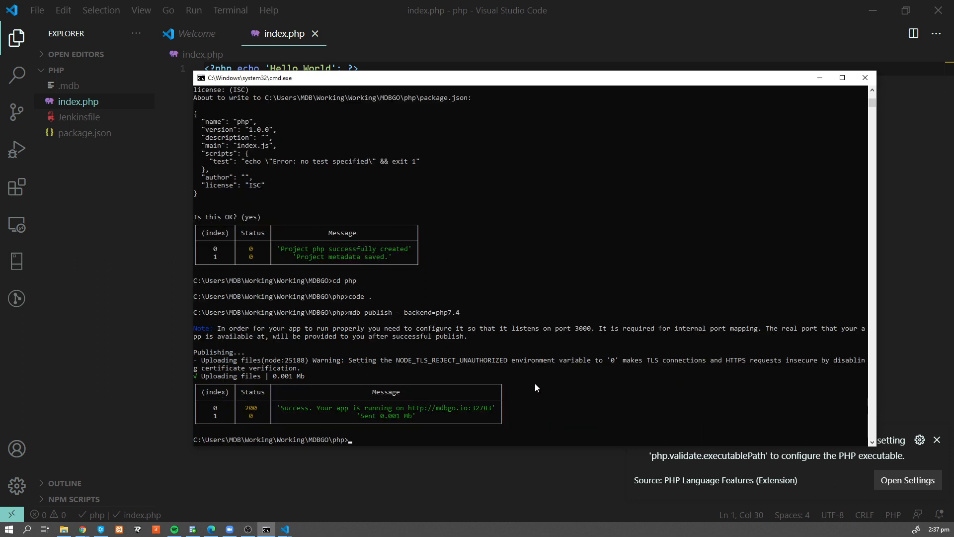
{"action": "mouse_move", "coordinate": [408, 409]}
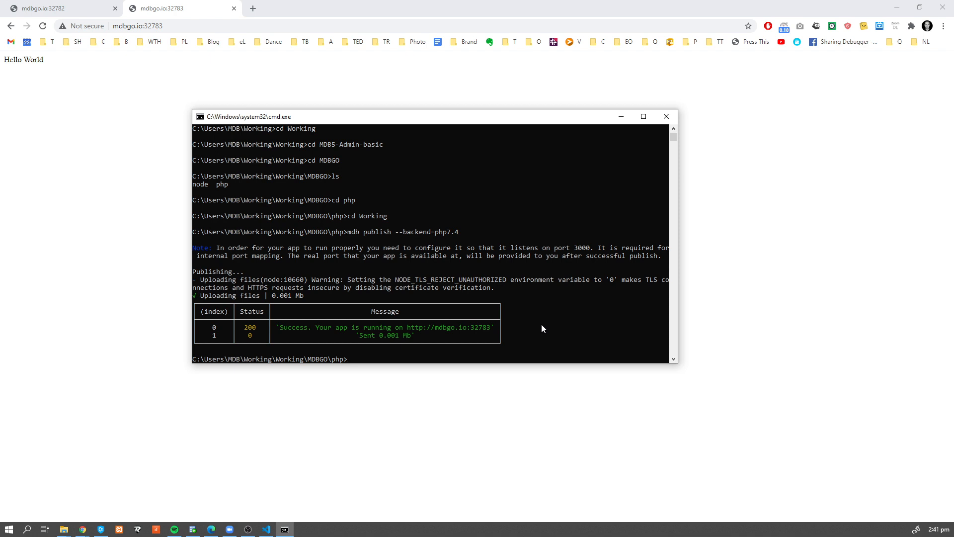
- Check one project's status and URL with mdb info, then list all with mdb projects
{"action": "type", "text": "mdb info"}
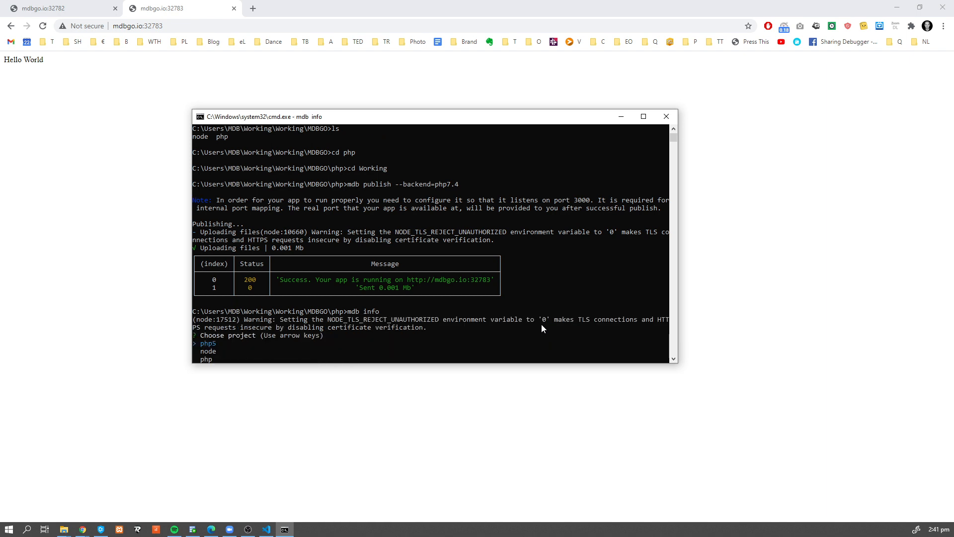
{"action": "key", "text": "down"}
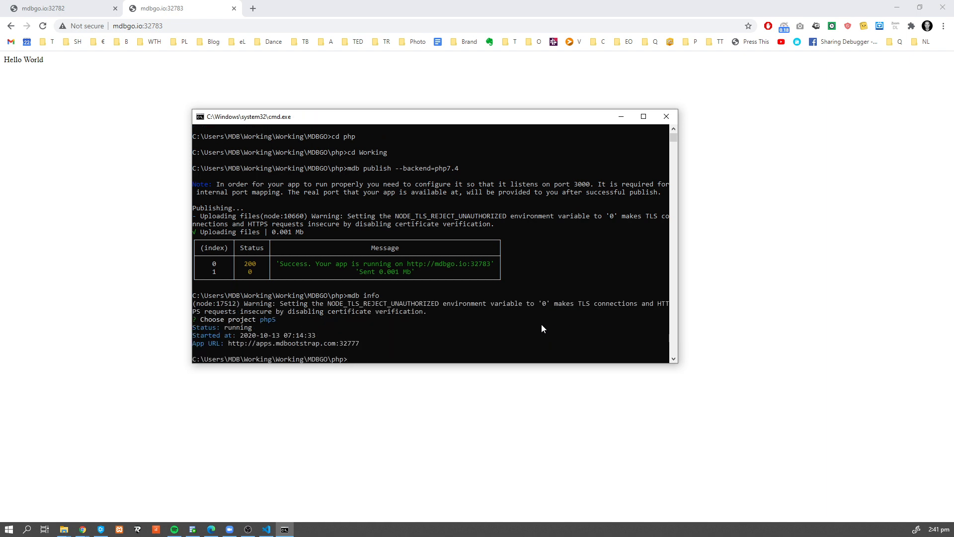
{"action": "mouse_move", "coordinate": [488, 310]}
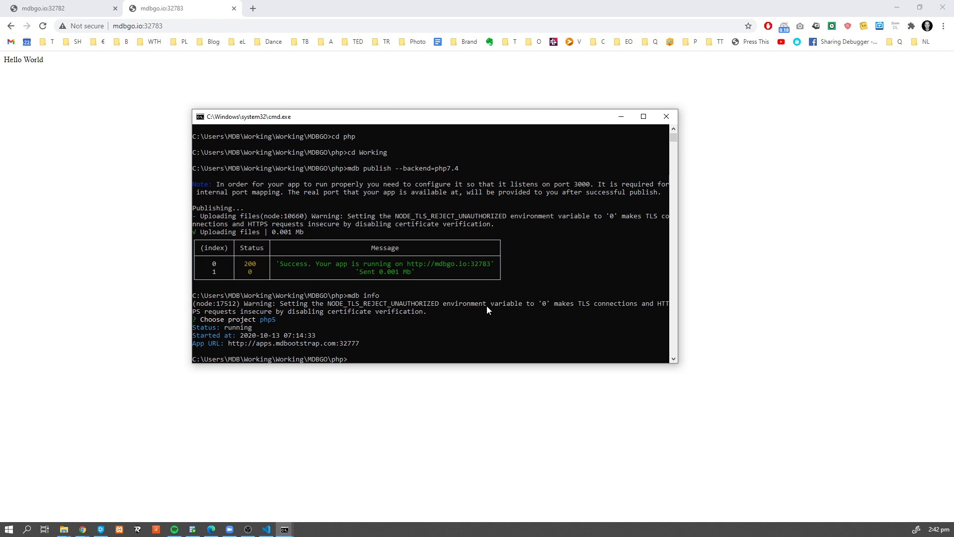
{"action": "type", "text": "mdb proje"}
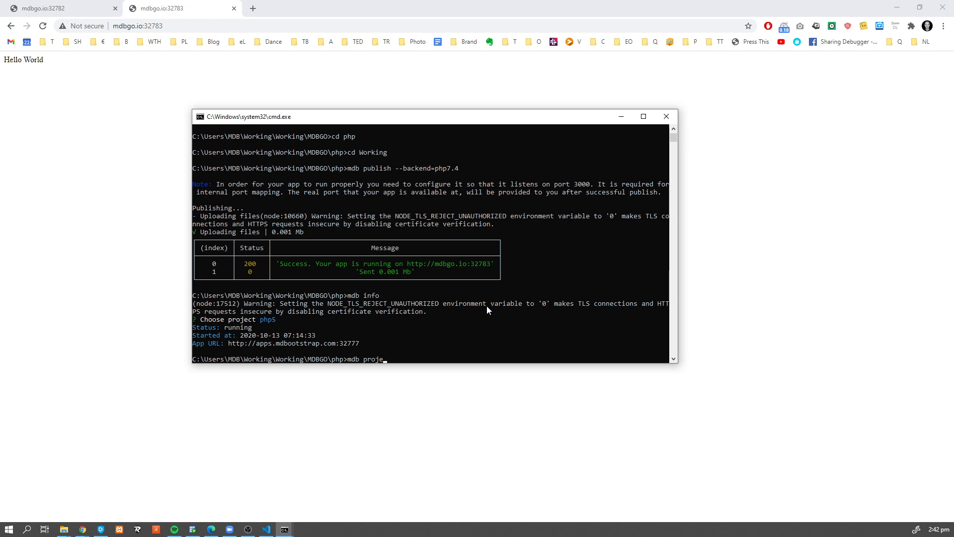
{"action": "left_click", "coordinate": [643, 116]}
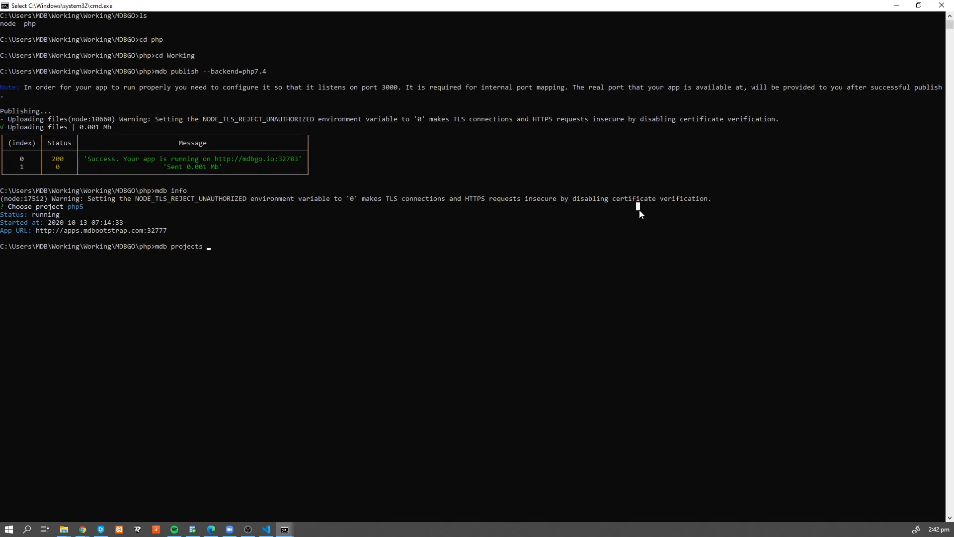
{"action": "mouse_move", "coordinate": [296, 302]}
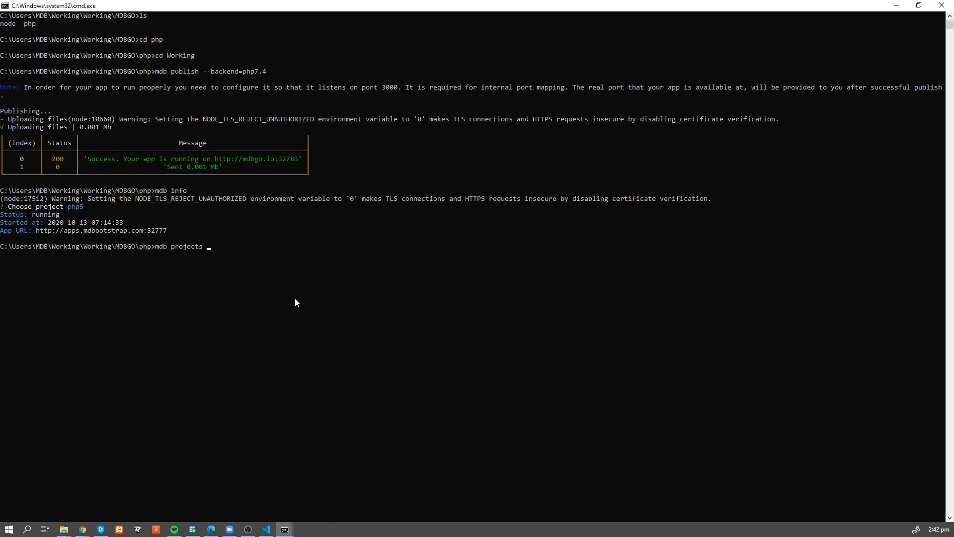
{"action": "key", "text": "Return"}
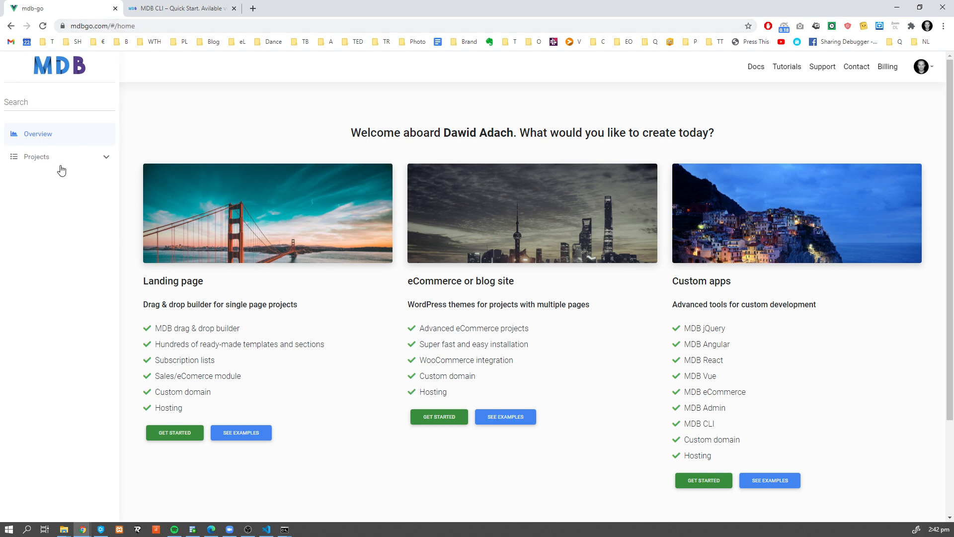
- Show the All my projects list on mdbgo.com with the php and node apps and their mdbgo.dev addresses
{"action": "left_click", "coordinate": [37, 156]}
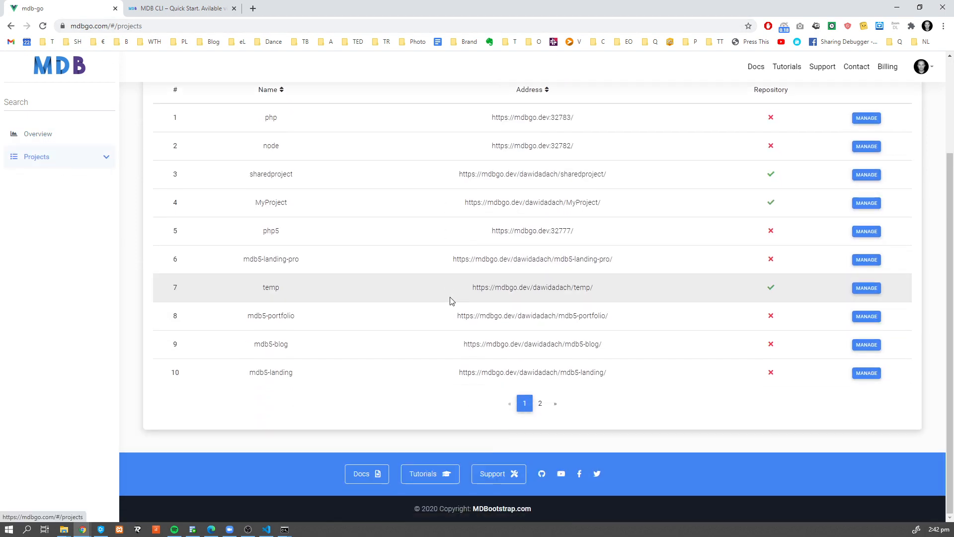
{"action": "scroll", "scroll_direction": "up", "scroll_amount": 3}
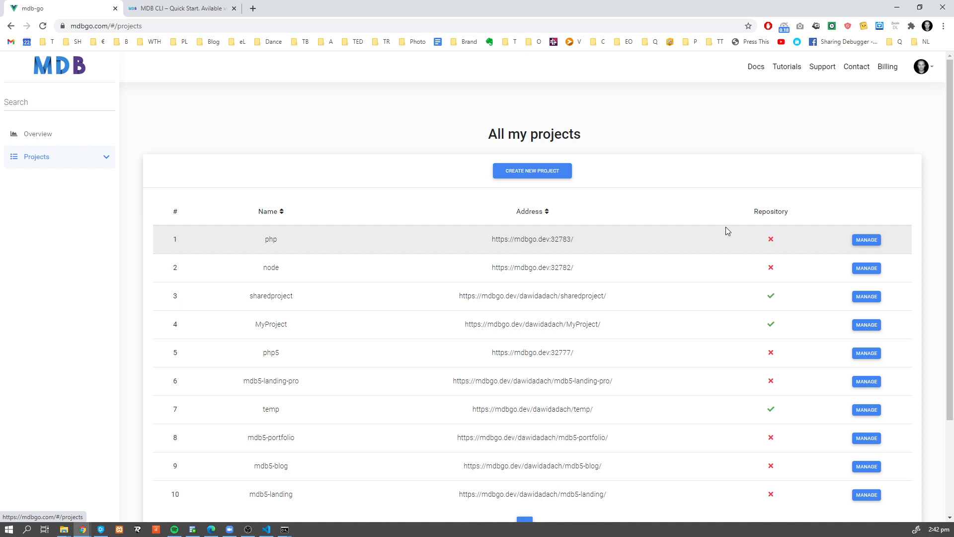
{"action": "mouse_move", "coordinate": [673, 202]}
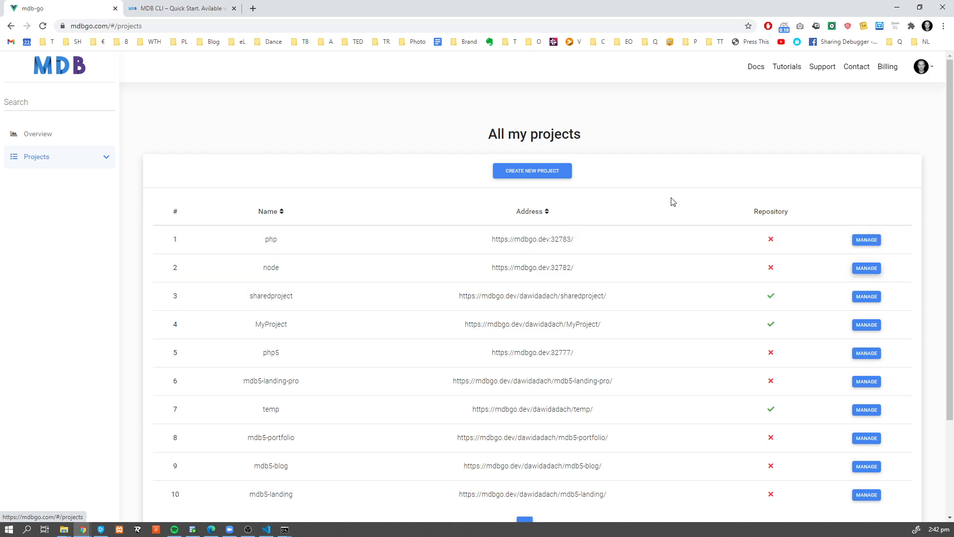
{"action": "mouse_move", "coordinate": [730, 278]}
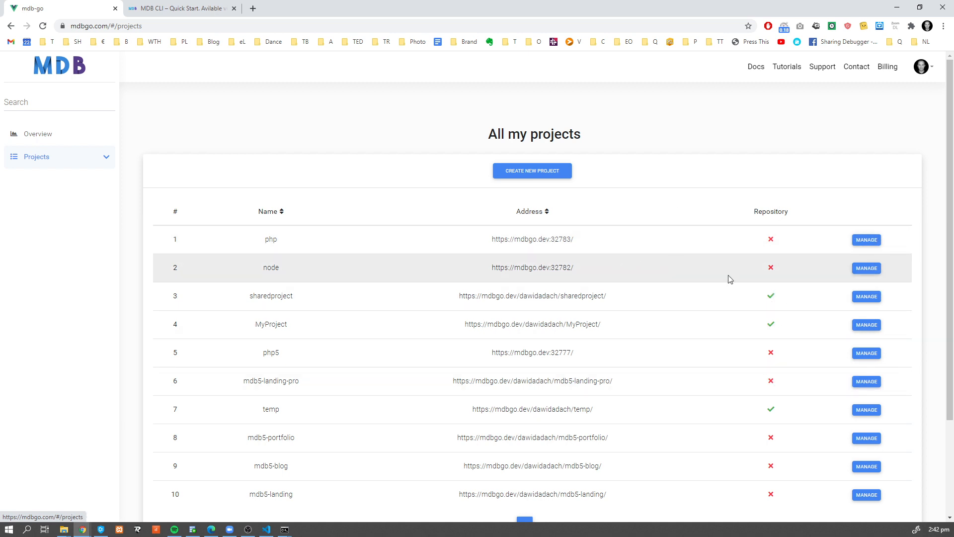
{"action": "mouse_move", "coordinate": [803, 316]}
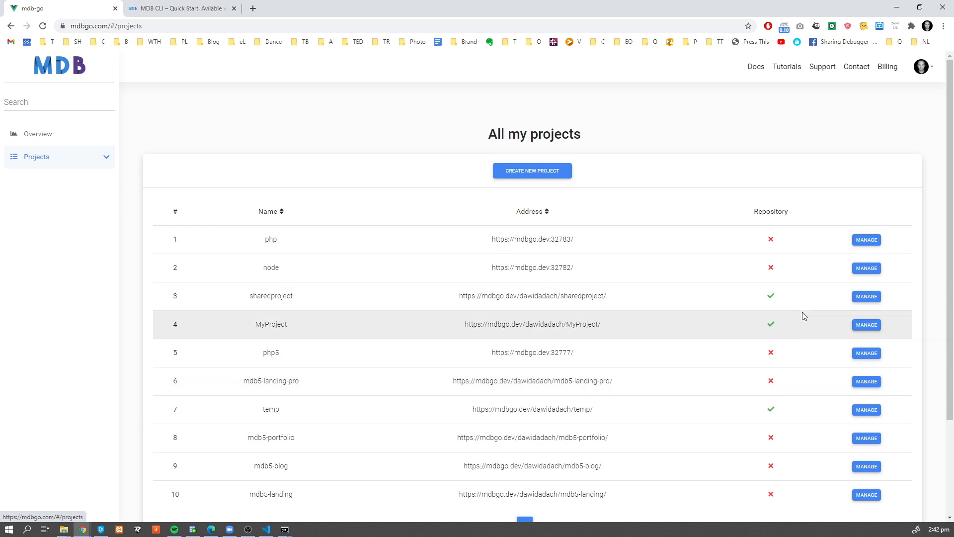
{"action": "scroll", "scroll_direction": "up", "scroll_amount": 3}
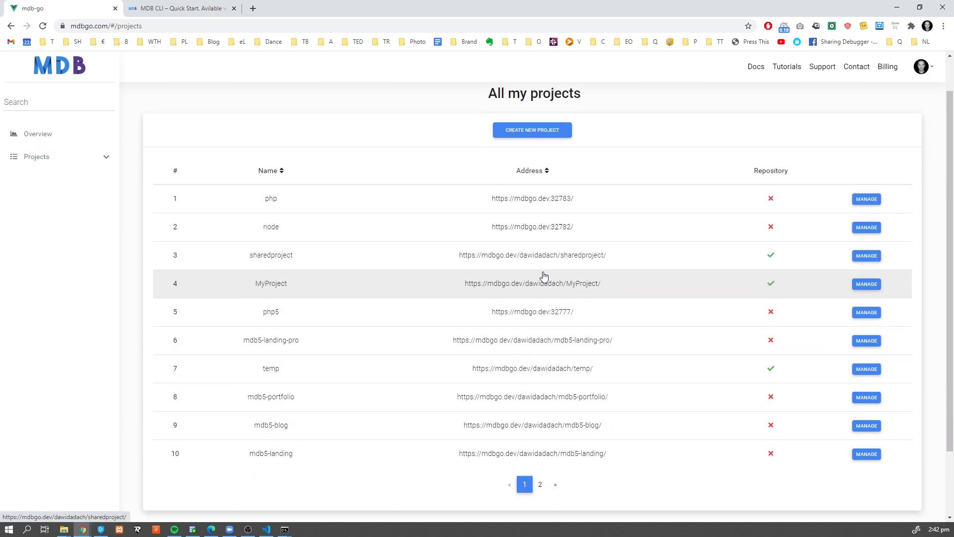